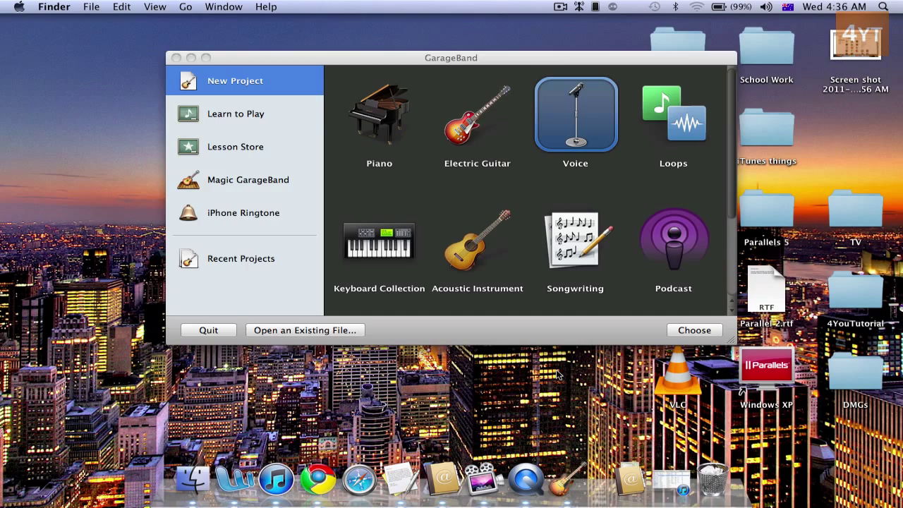
mouse_move(565, 483)
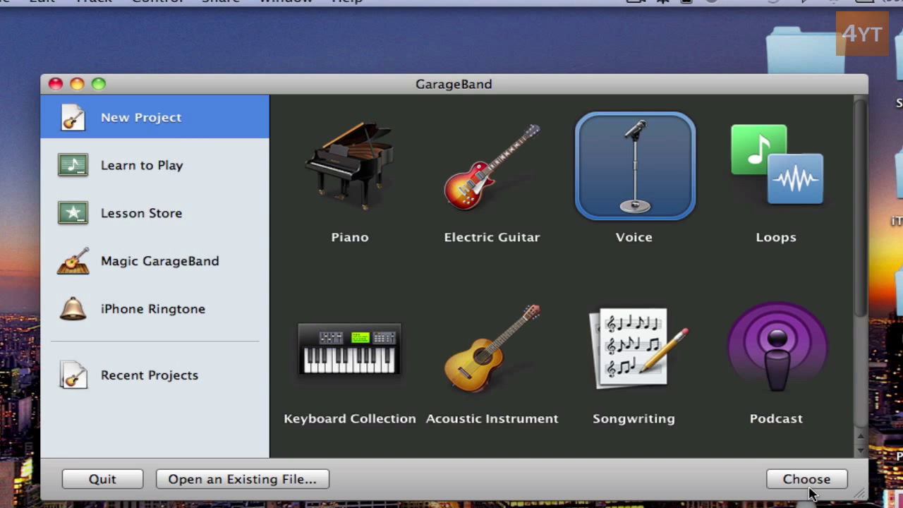
Step: Create a new Voice project named 'Auto Tune' from the project chooser
left_click(806, 479)
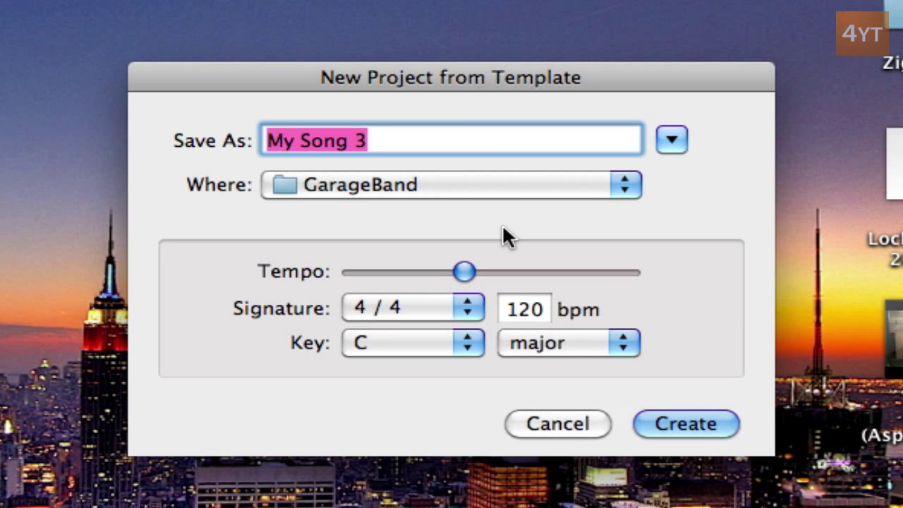
mouse_move(634, 378)
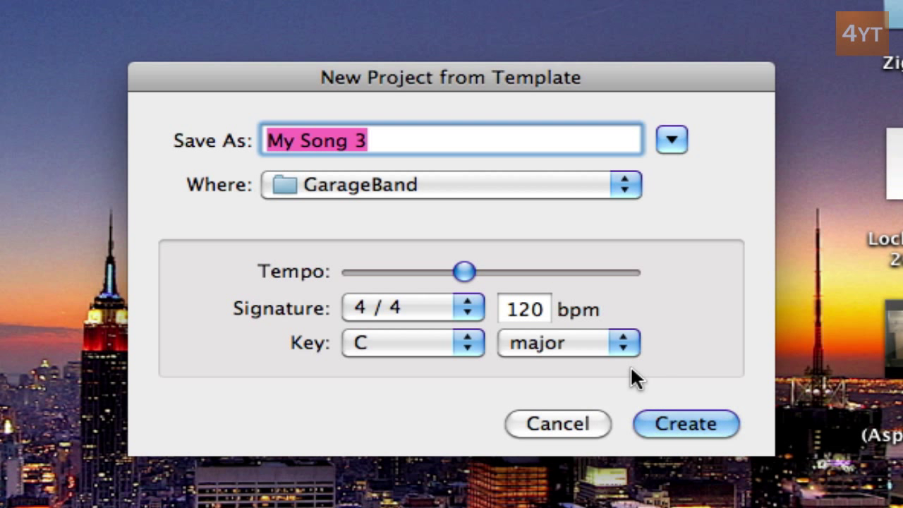
type("Aut")
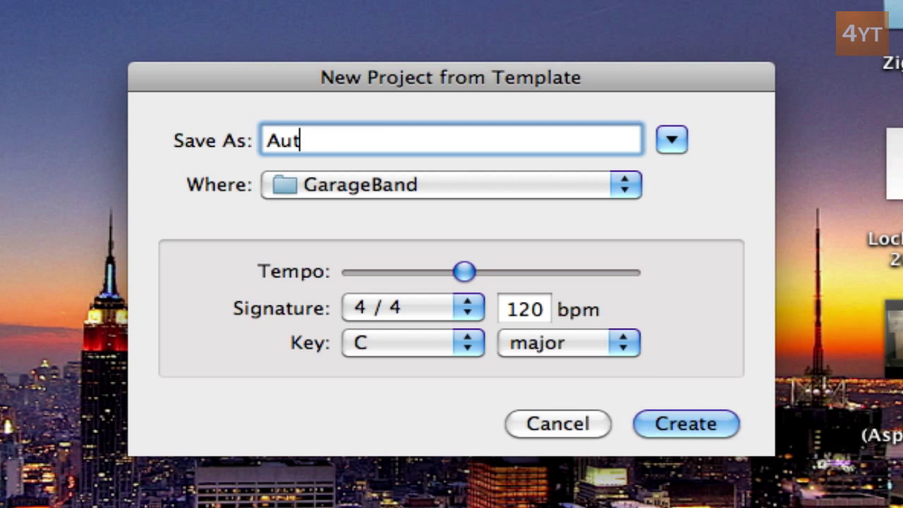
left_click(684, 423)
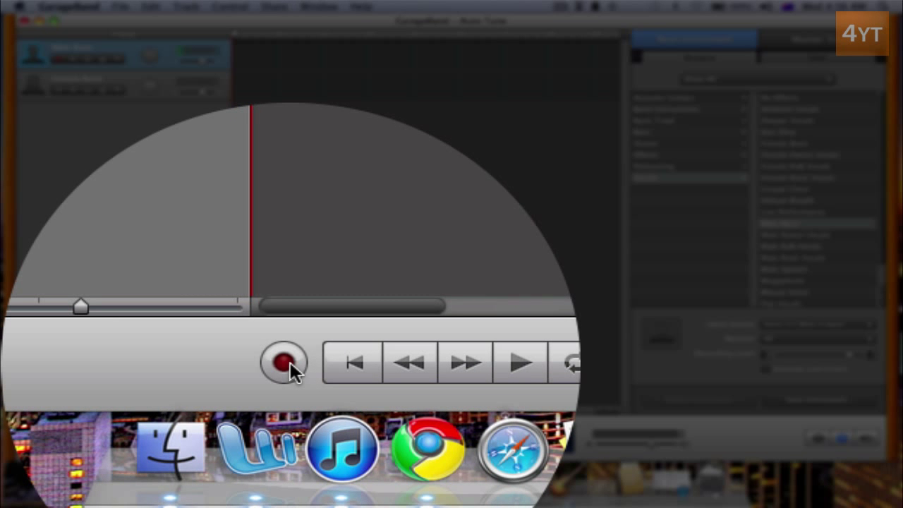
mouse_move(283, 361)
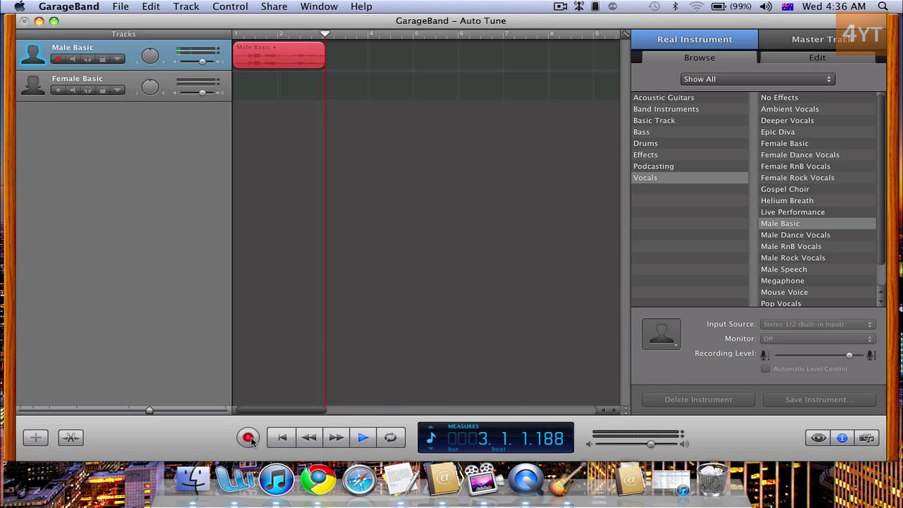
Step: Finish recording the vocal take as a region on the Male Basic track
left_click(248, 437)
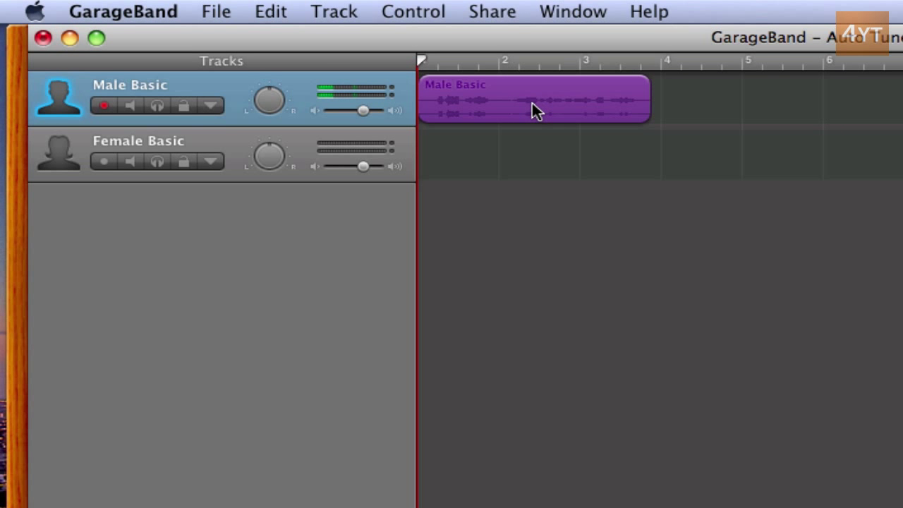
Step: Bring the recorded Male Basic vocal region into the track editor and adjust it near its start
double_click(533, 99)
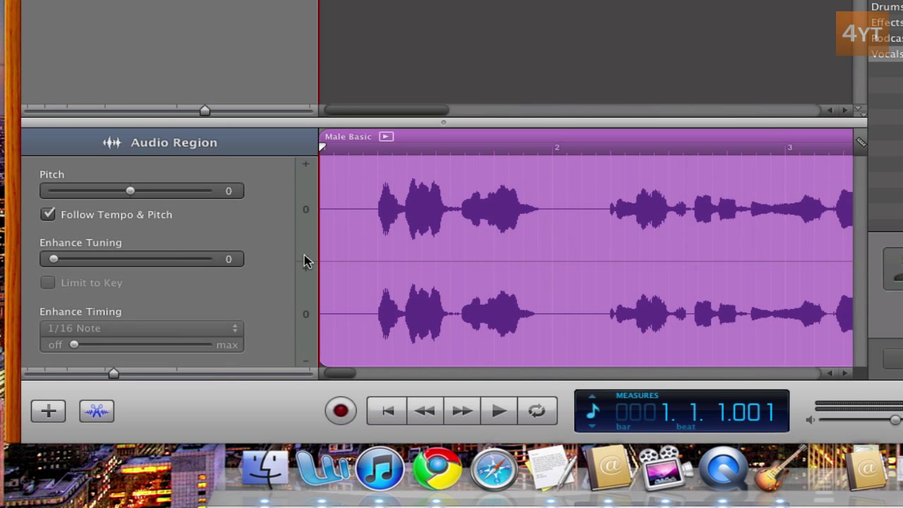
mouse_move(380, 192)
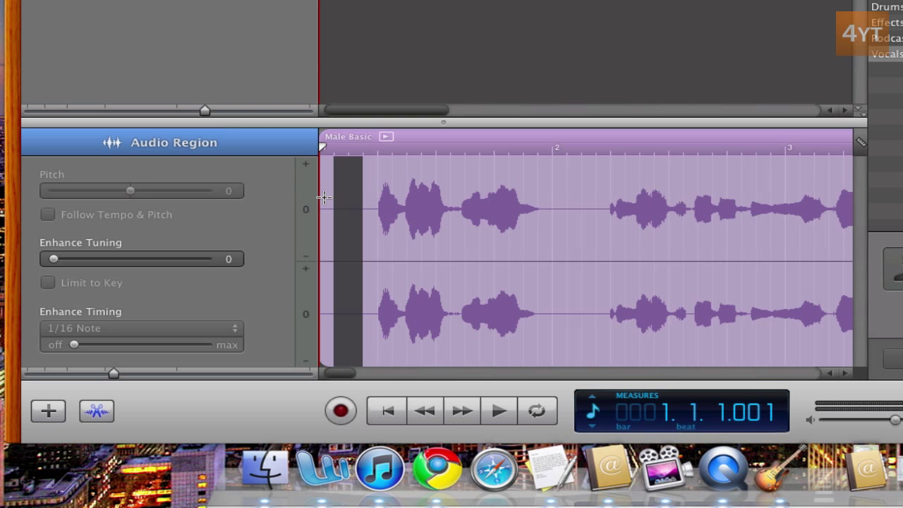
mouse_move(337, 192)
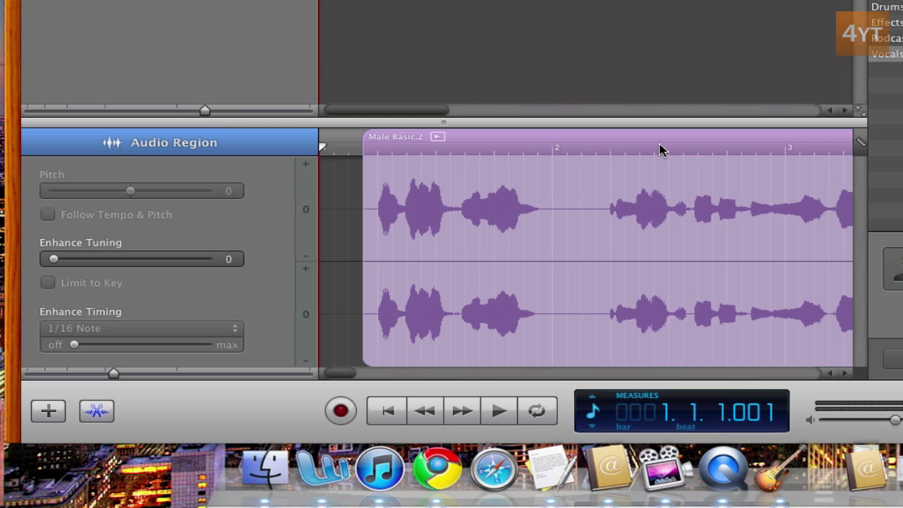
left_click(48, 215)
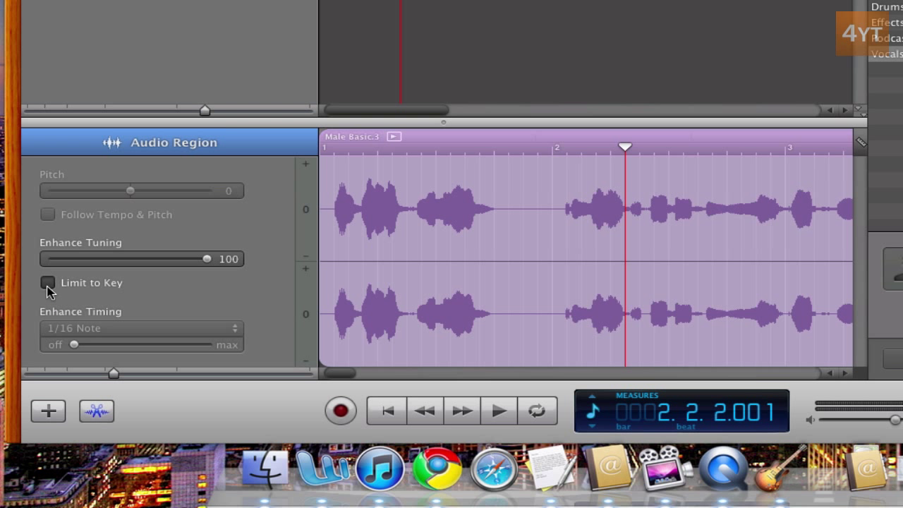
Step: Check Limit to Key for the vocal's pitch correction and play back the tuned result
left_click(47, 282)
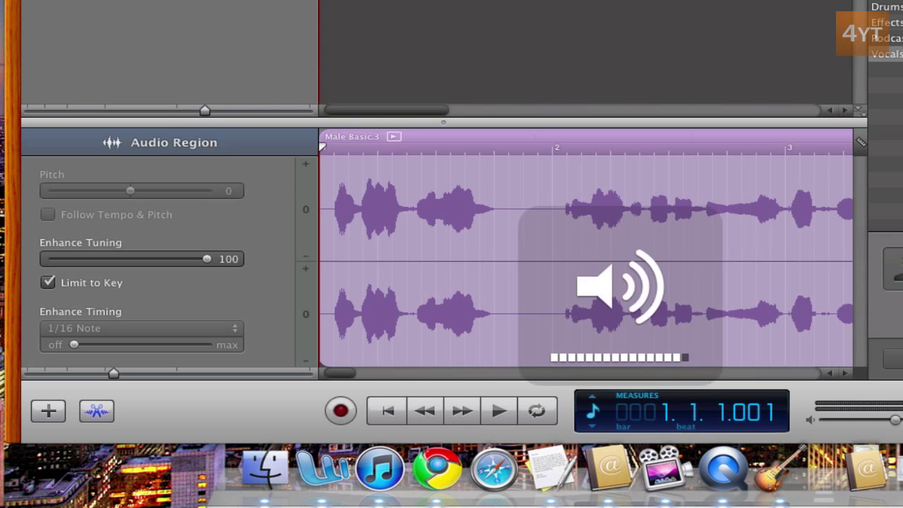
left_click(499, 410)
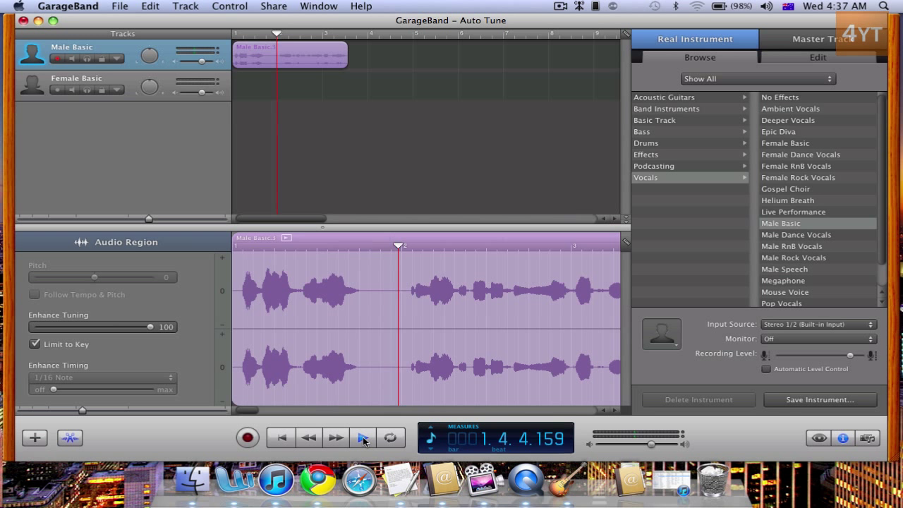
left_click(364, 438)
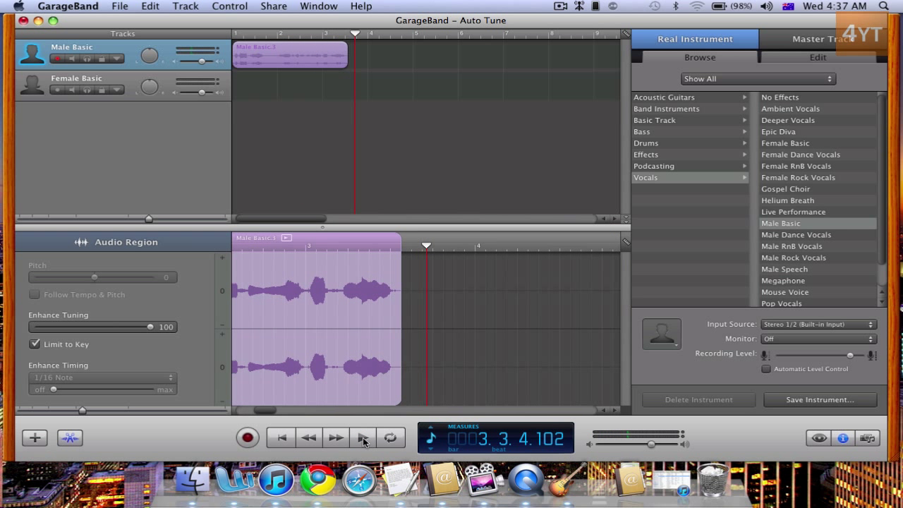
left_click(364, 437)
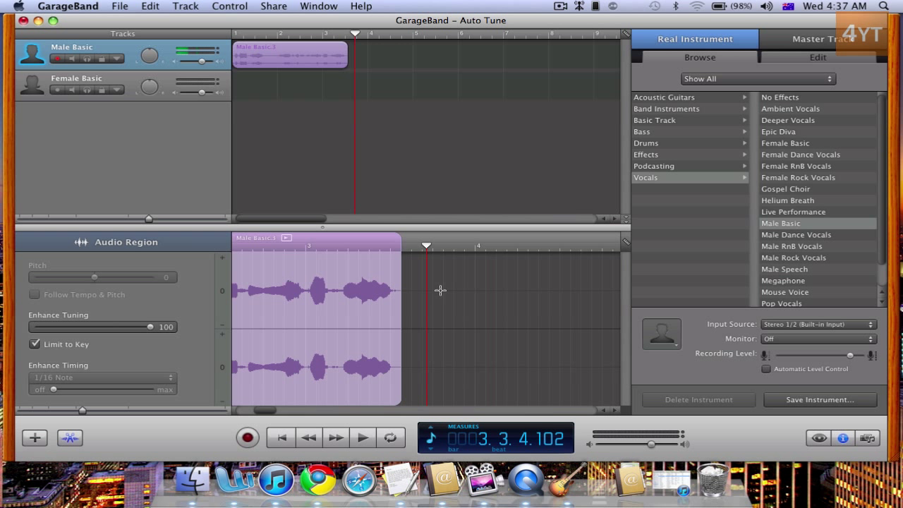